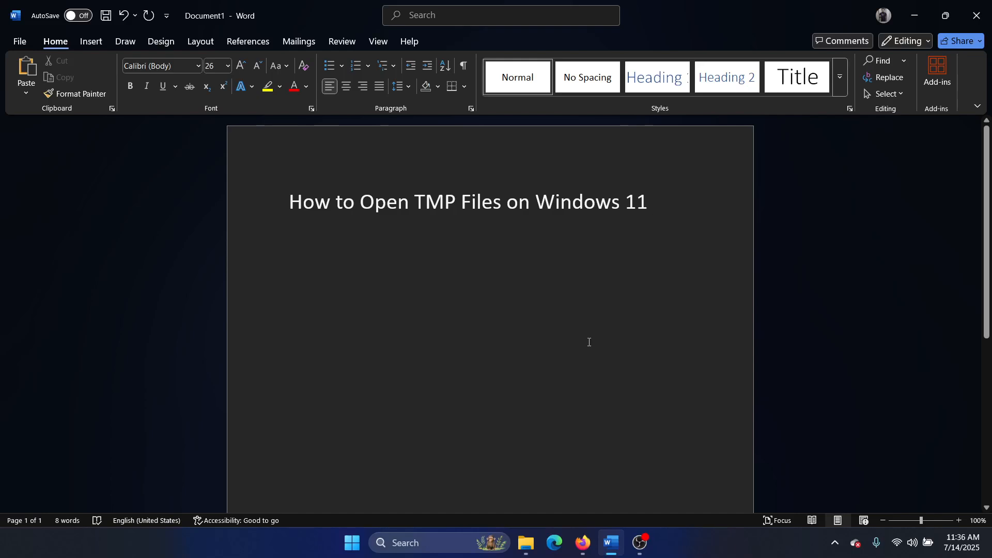
- Add '.tmp' beneath the title in Word, then open the Windows Temp folder via Run (%temp%)
{"action": "type", "text": ".tmp"}
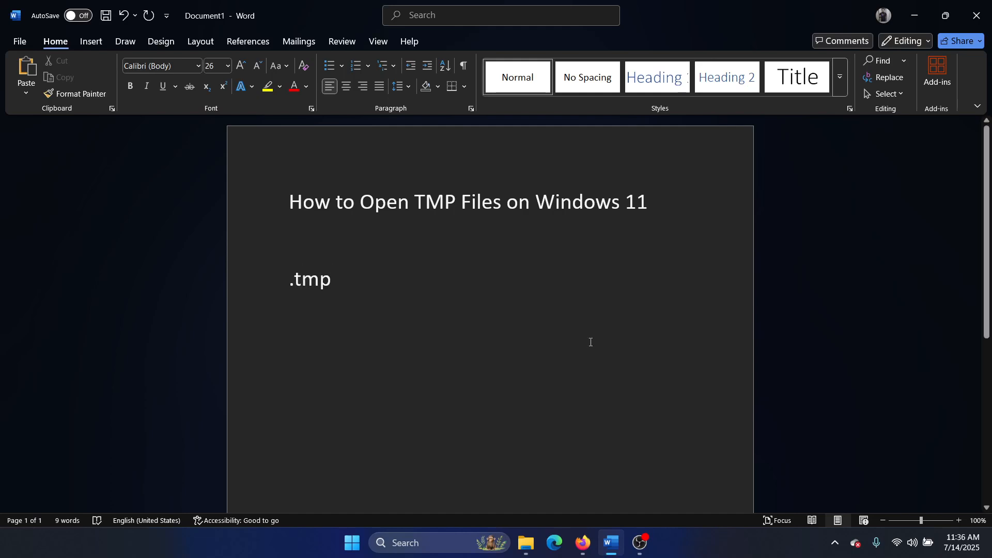
{"action": "key", "text": "Win+r"}
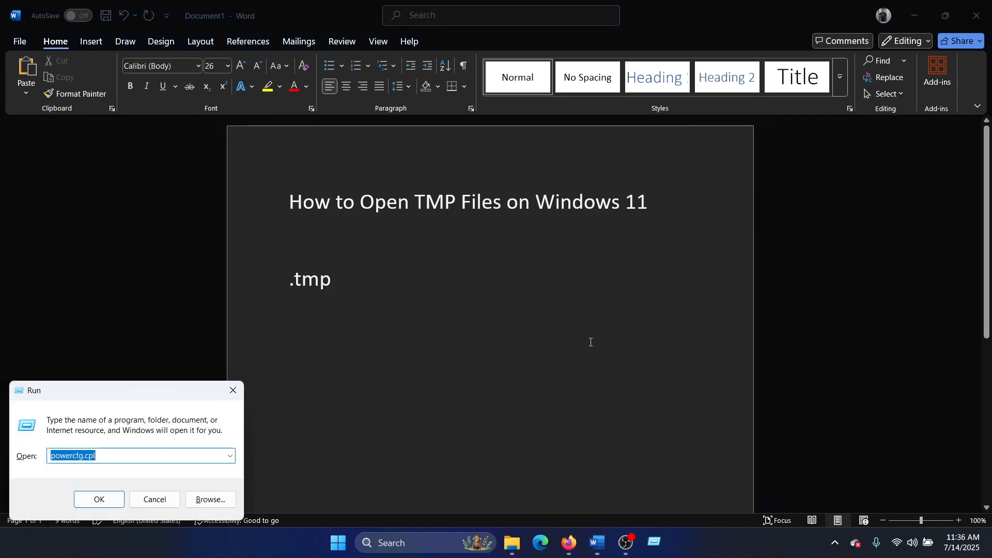
{"action": "type", "text": "t"}
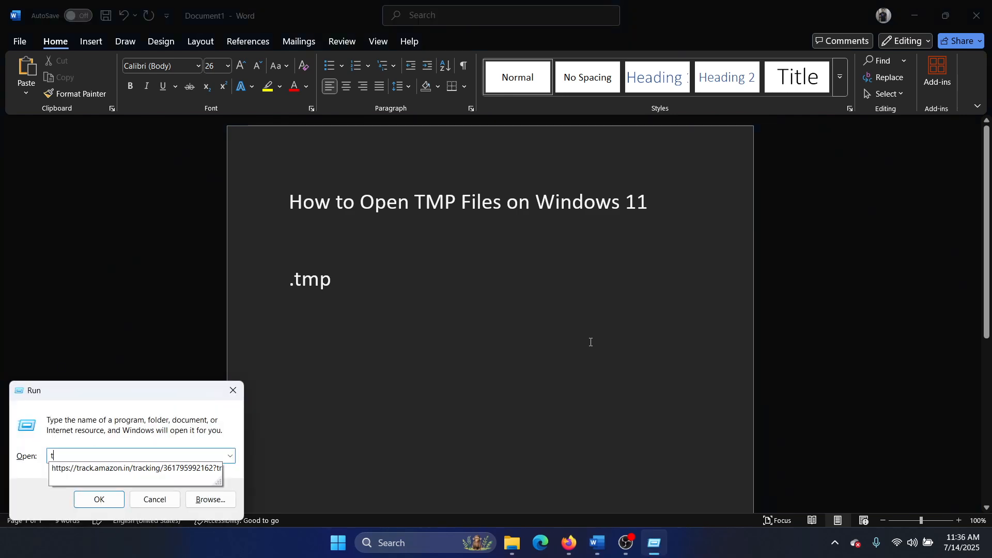
{"action": "left_click", "coordinate": [100, 500]}
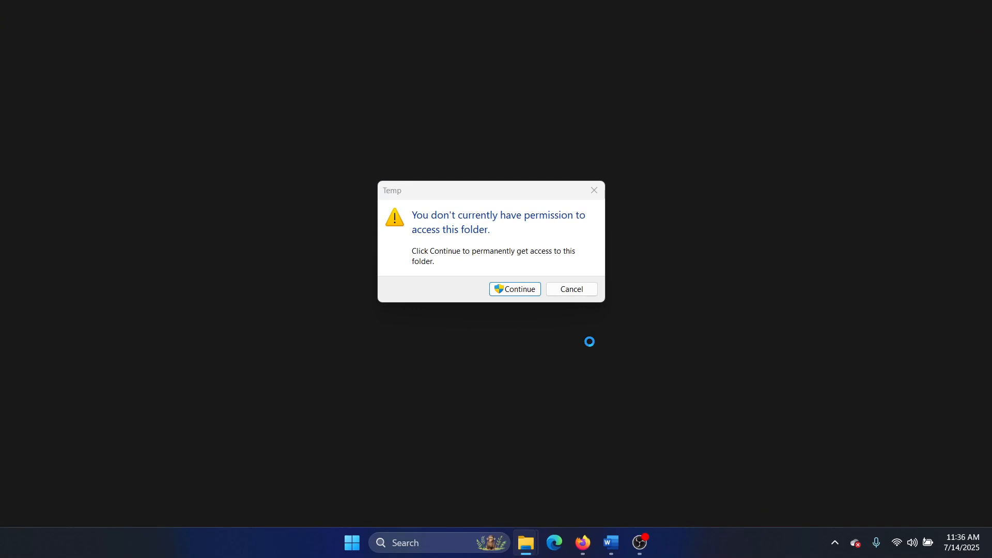
{"action": "left_click", "coordinate": [515, 289]}
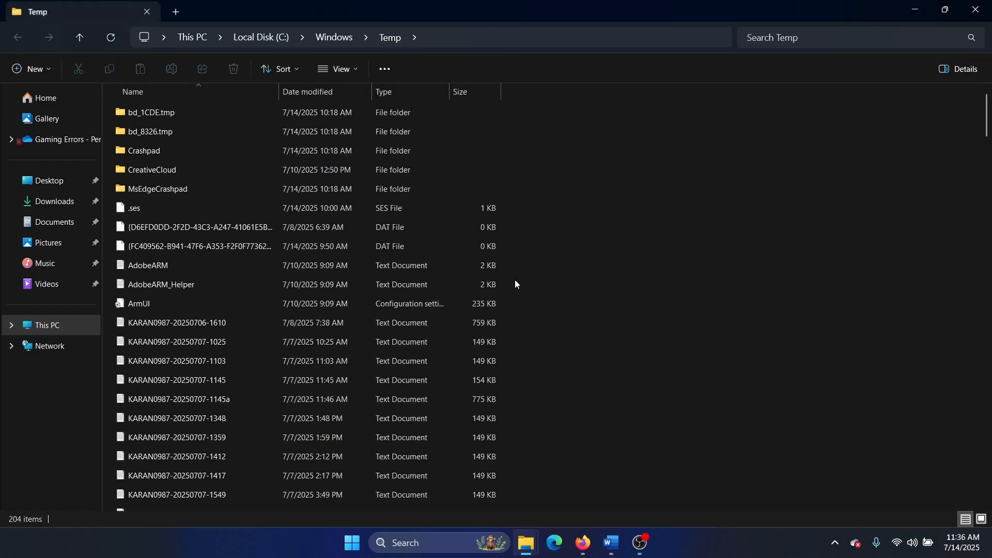
{"action": "mouse_move", "coordinate": [195, 336]}
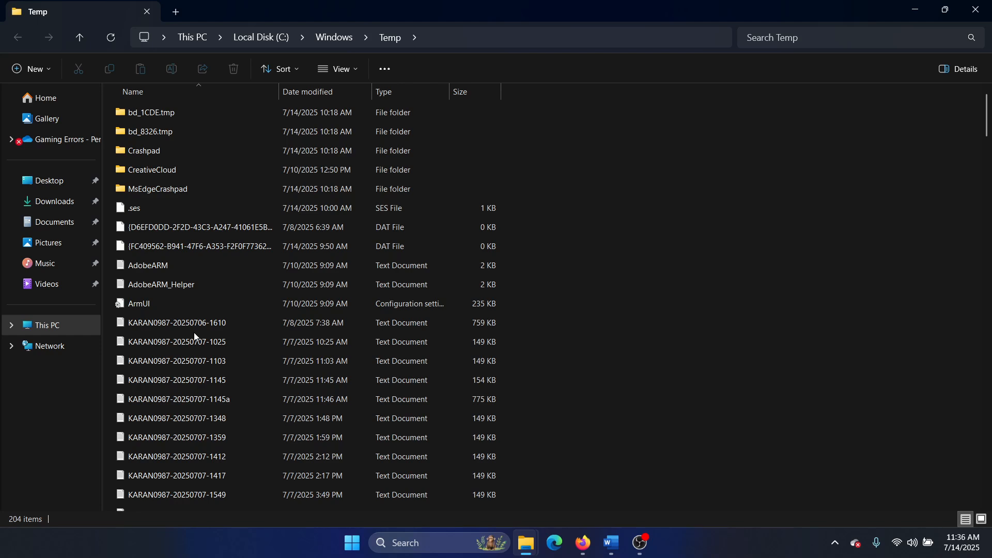
- Open the 759 KB log file from Temp in Notepad, view its contents, and close it
{"action": "left_click", "coordinate": [177, 322]}
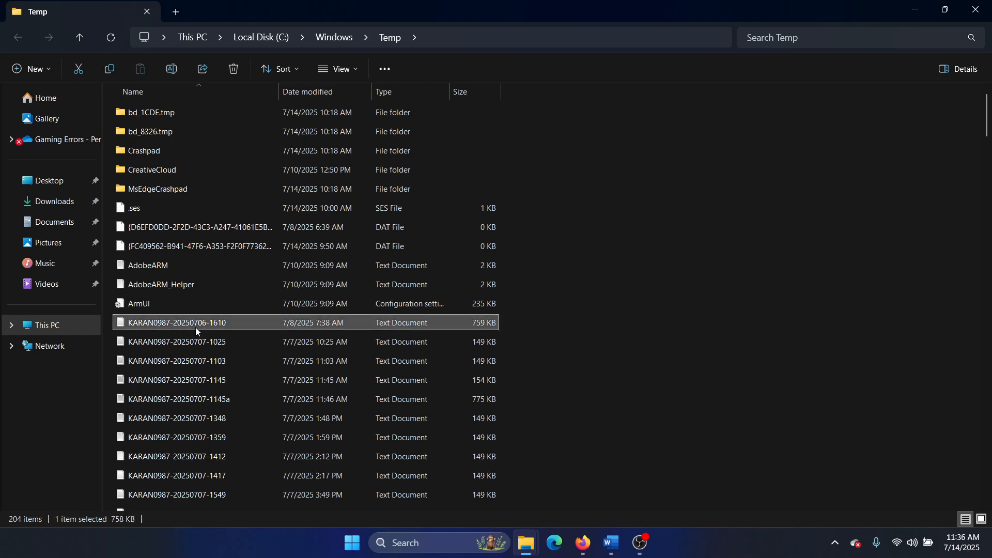
{"action": "double_click", "coordinate": [176, 322]}
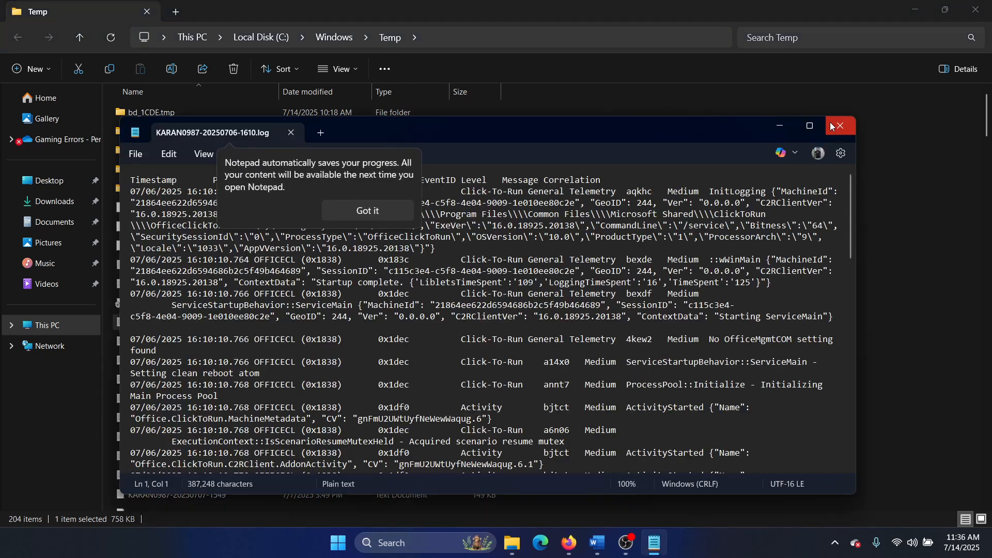
{"action": "left_click", "coordinate": [840, 125]}
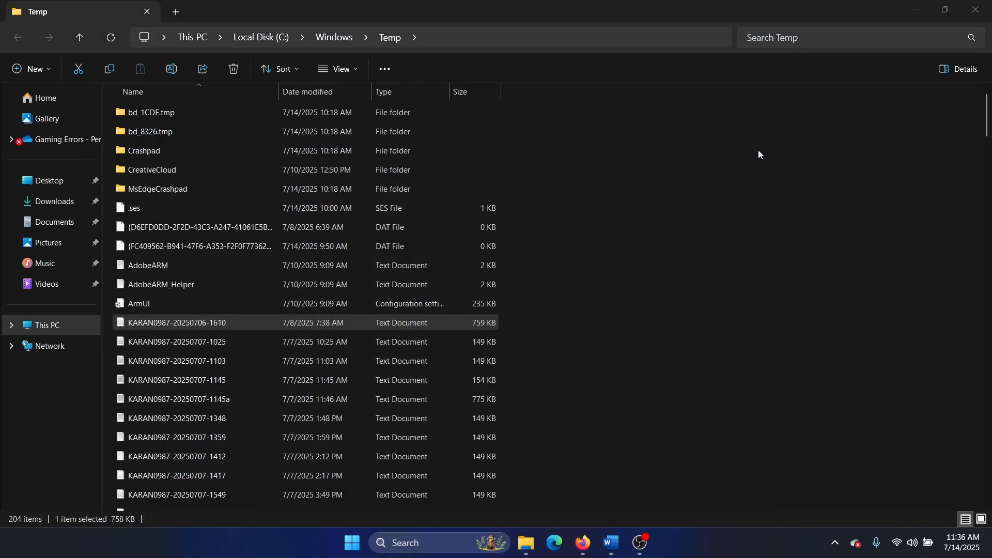
- Return from the Temp folder to the Word guide, placing the cursor after '.tmp'
{"action": "scroll", "scroll_direction": "down", "scroll_amount": 3}
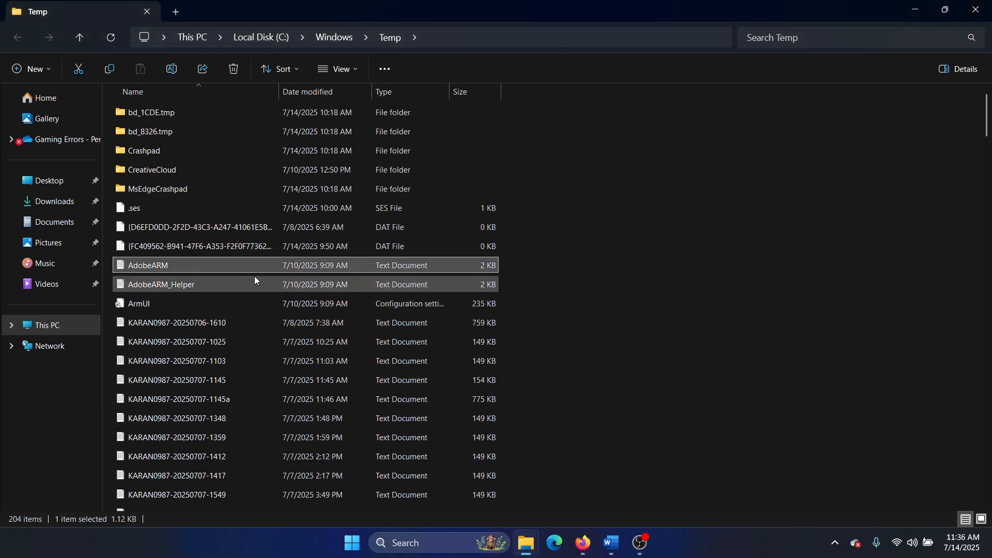
{"action": "left_click", "coordinate": [610, 543]}
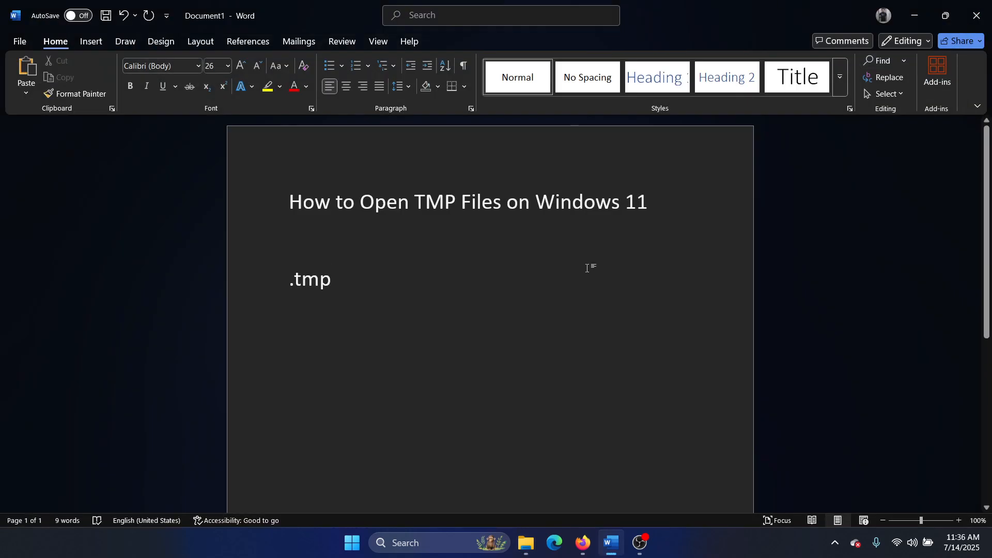
{"action": "left_click", "coordinate": [334, 279]}
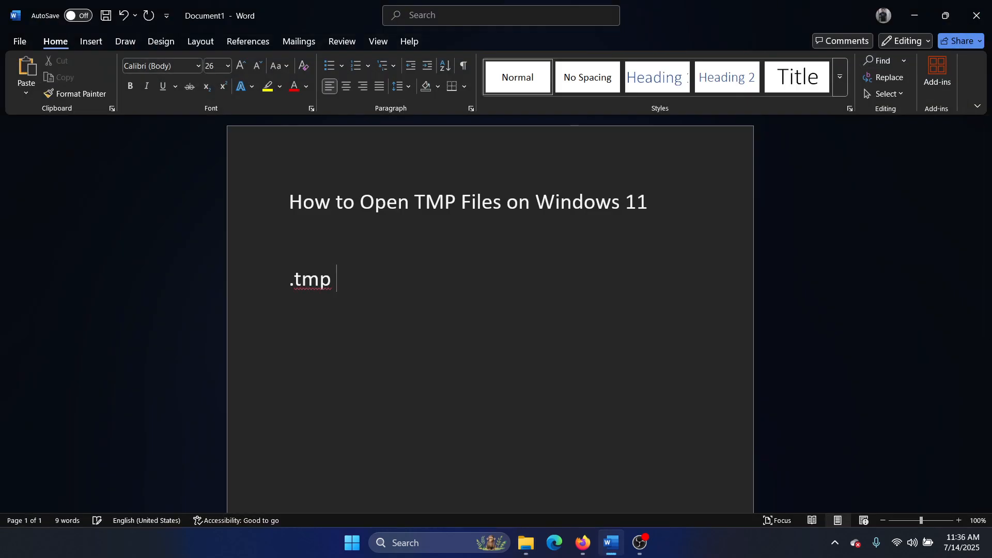